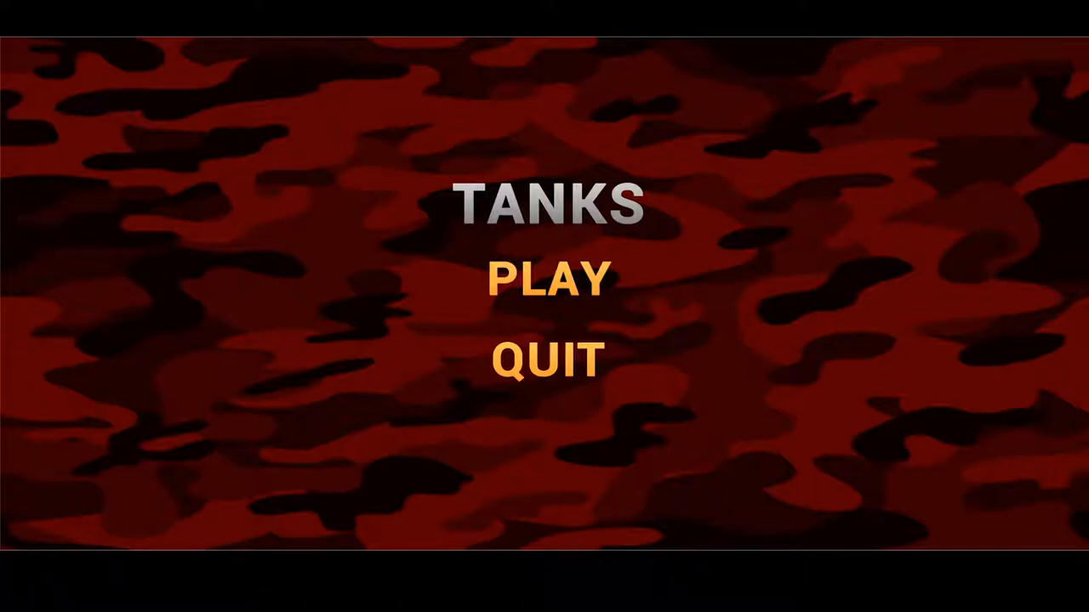
# Start a new match with PLAY, then drive the green tank and attack the red enemy.
pyautogui.click(548, 279)
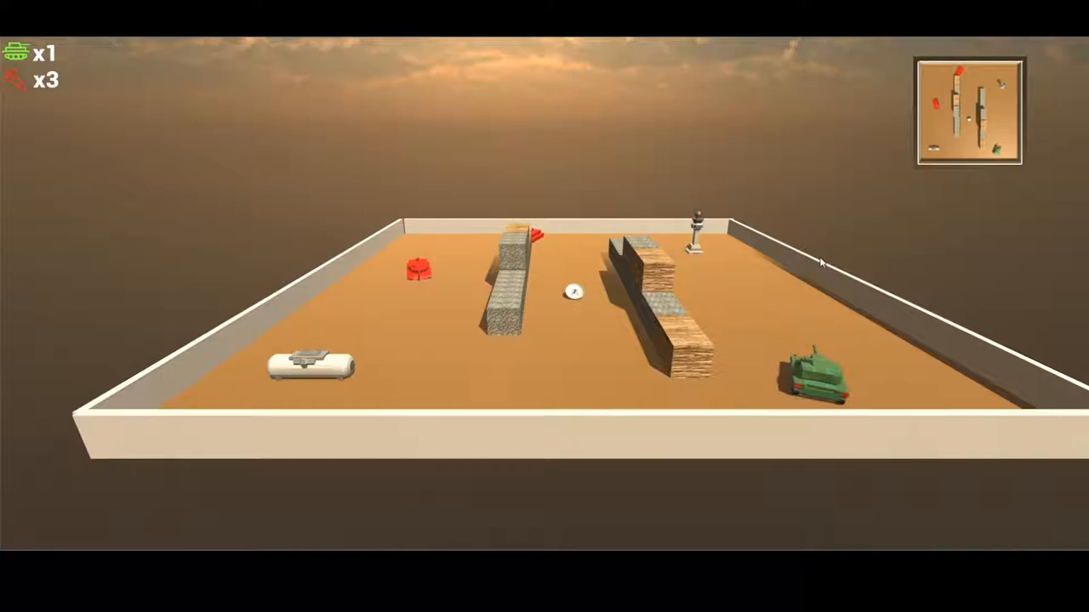
pyautogui.moveTo(822, 262)
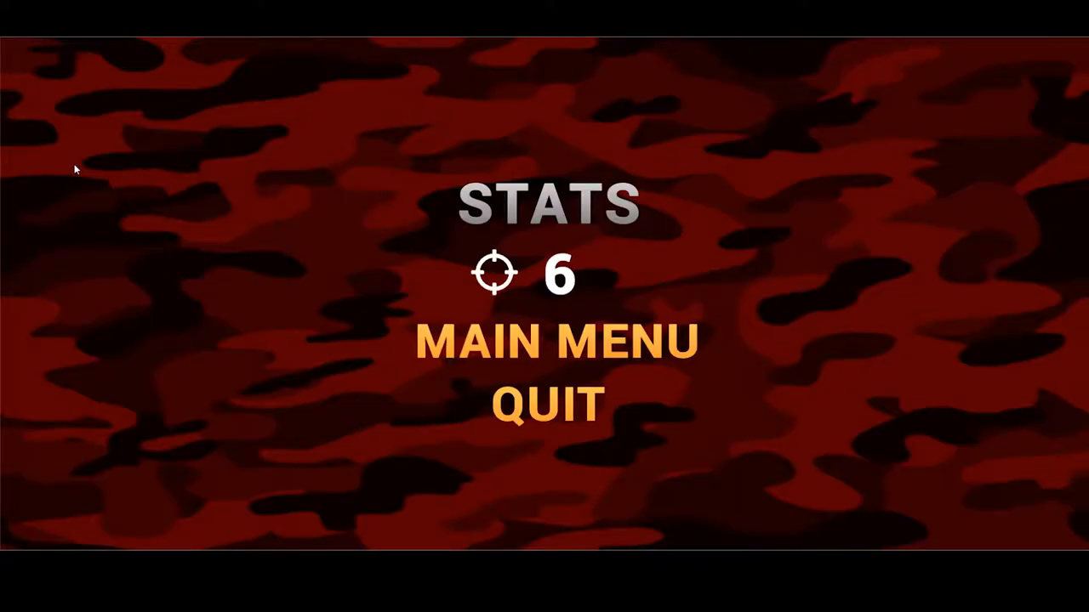
pyautogui.moveTo(112, 192)
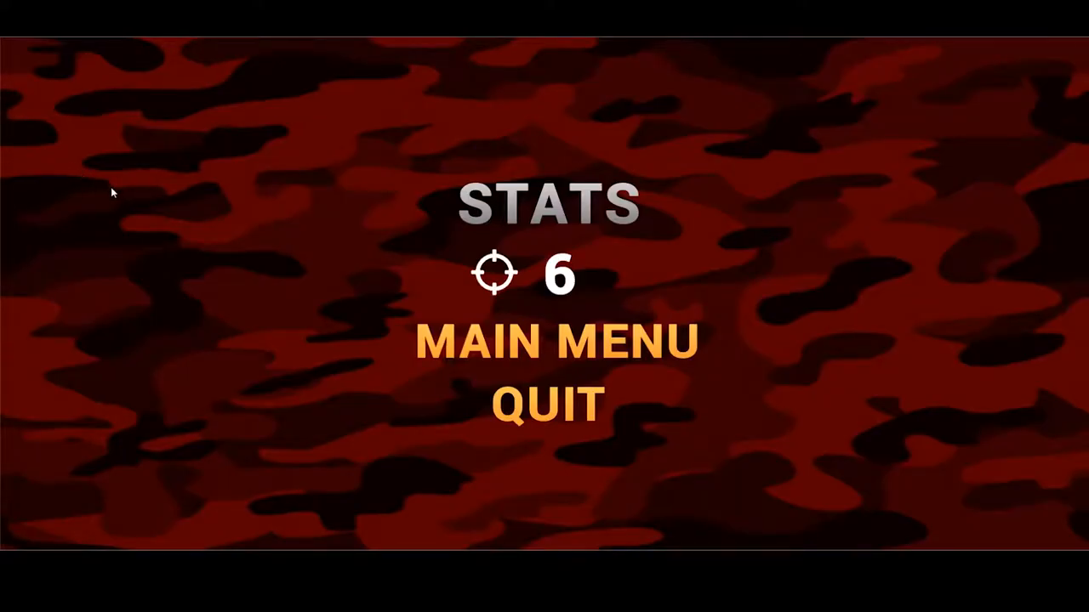
pyautogui.moveTo(191, 201)
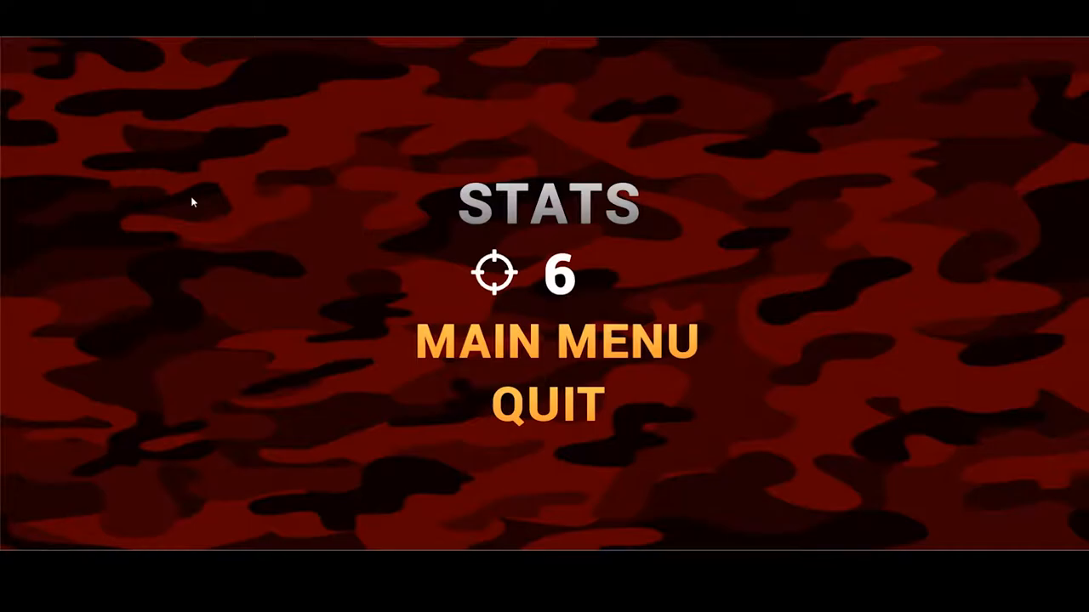
# Return to the title menu and start a fresh match in a new arena layout.
pyautogui.click(556, 342)
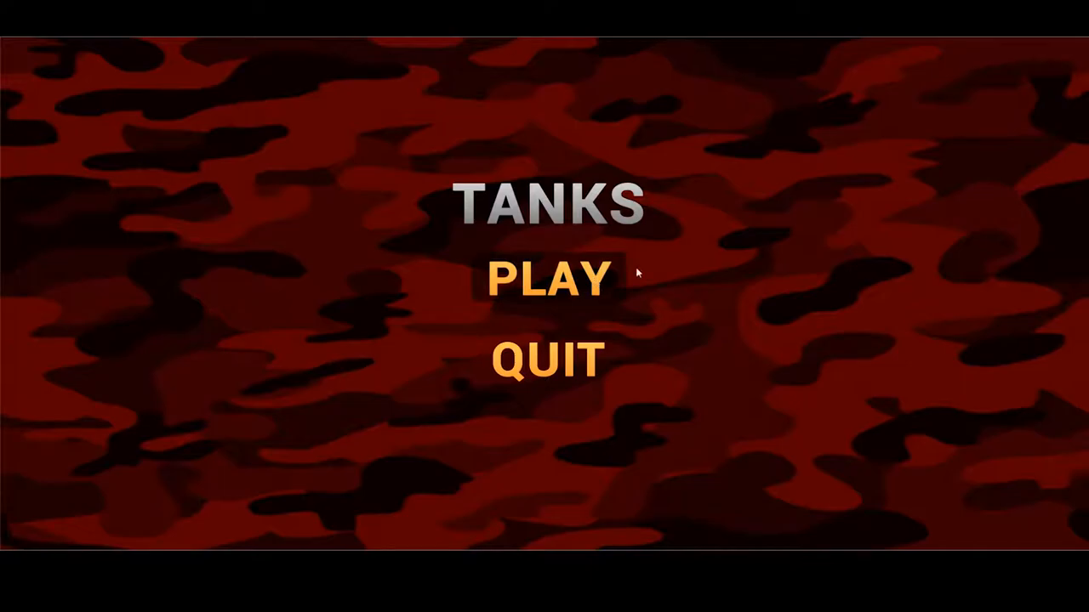
pyautogui.click(546, 279)
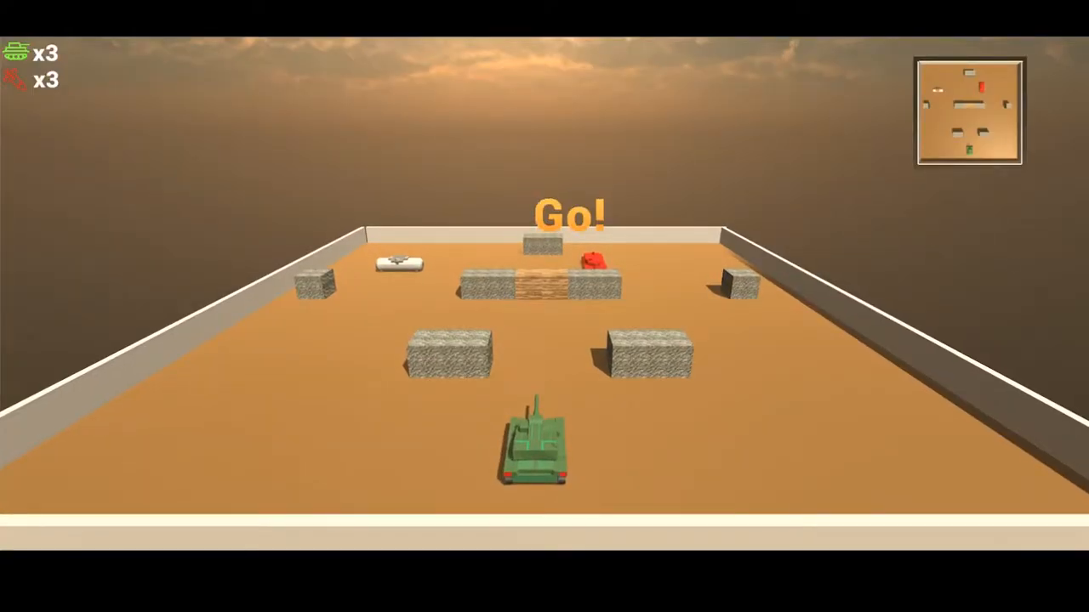